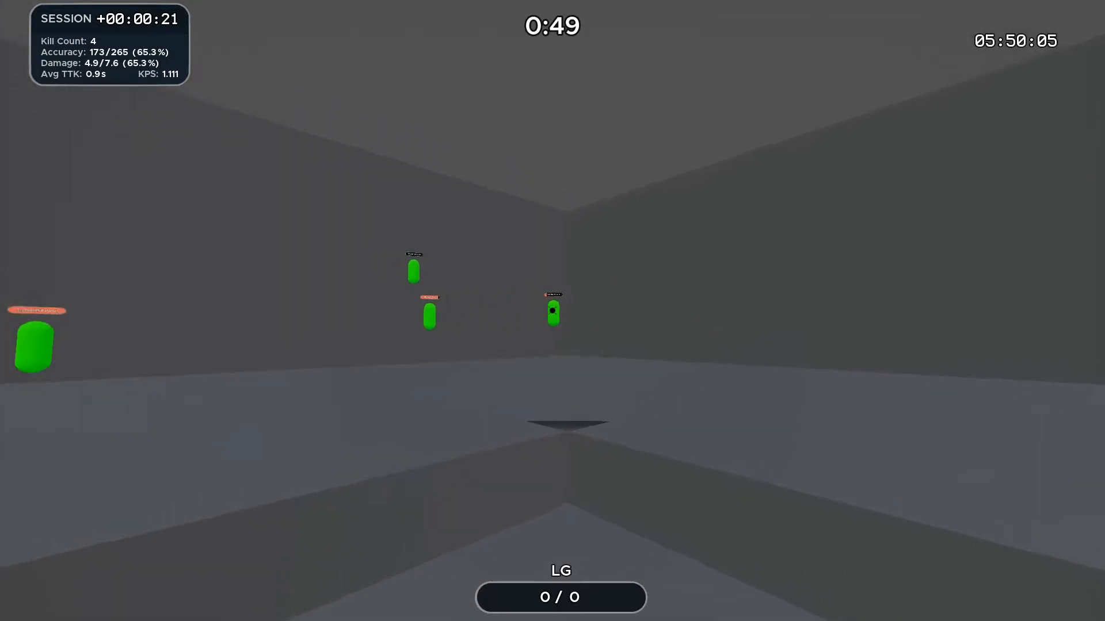
mouse_move(552, 310)
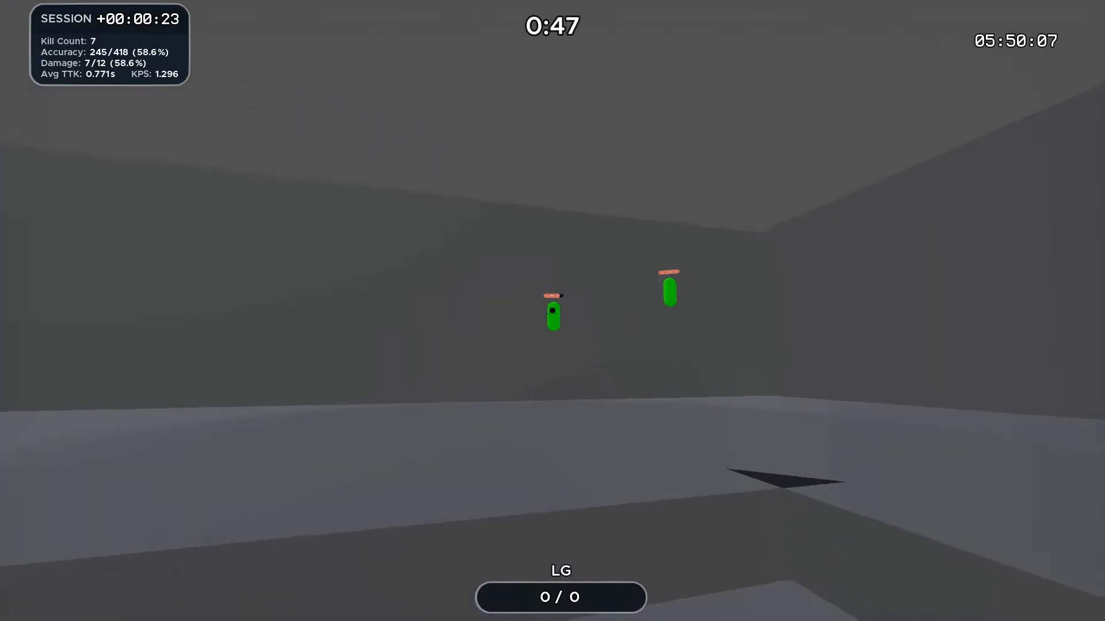